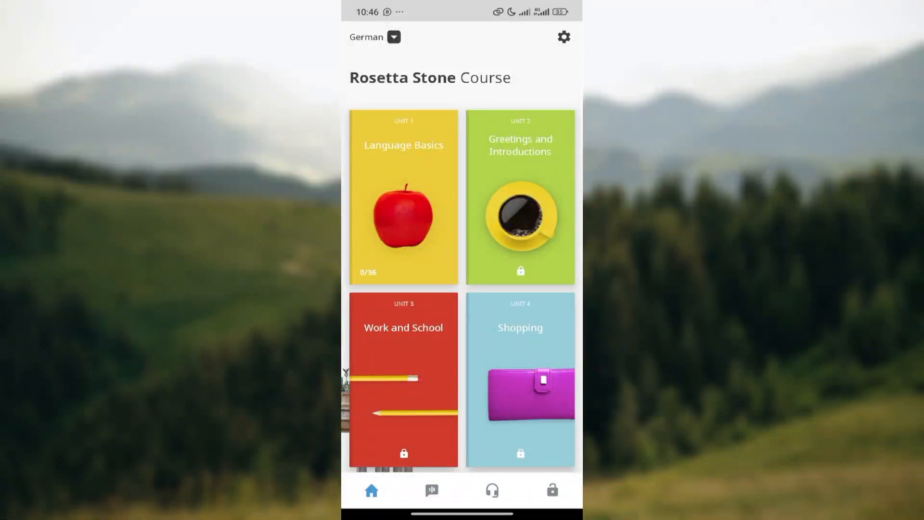
Step: Browse down and back up through the German course unit cards
{"action": "scroll", "scroll_direction": "down", "scroll_amount": 3}
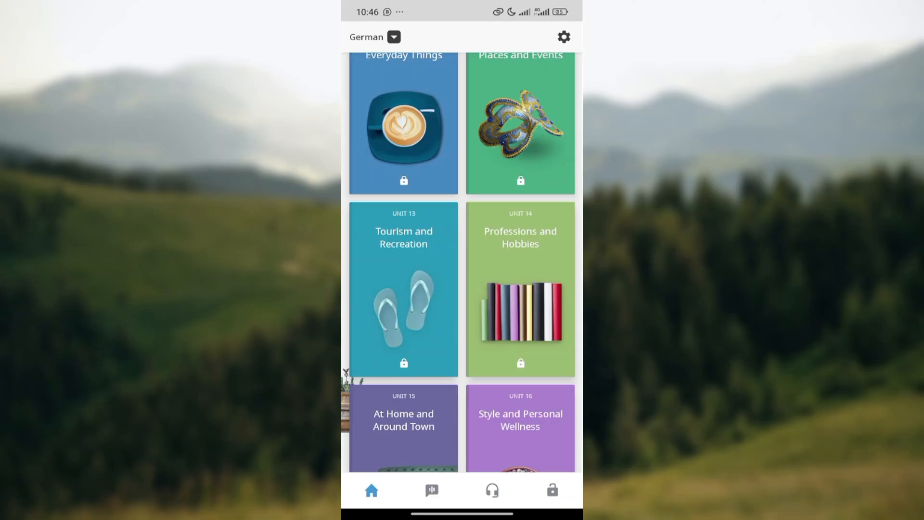
{"action": "scroll", "scroll_direction": "down", "scroll_amount": 3}
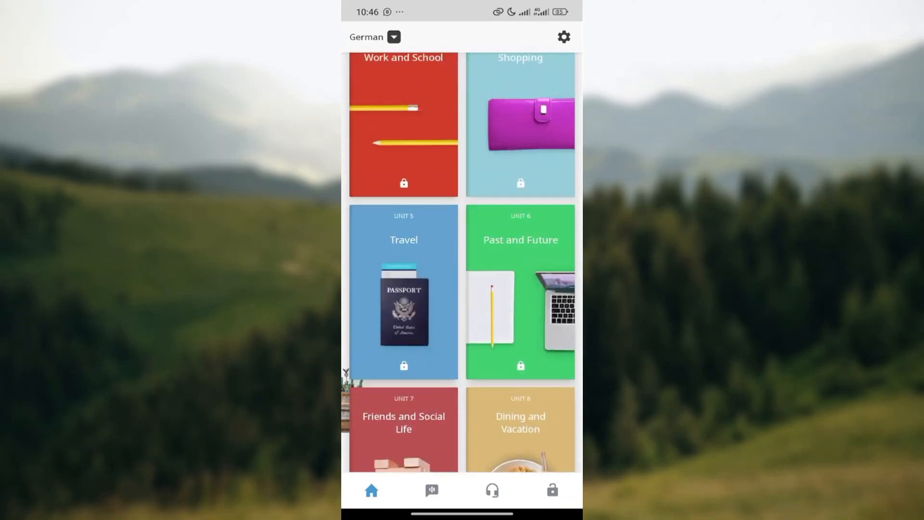
{"action": "scroll", "scroll_direction": "up", "scroll_amount": 3}
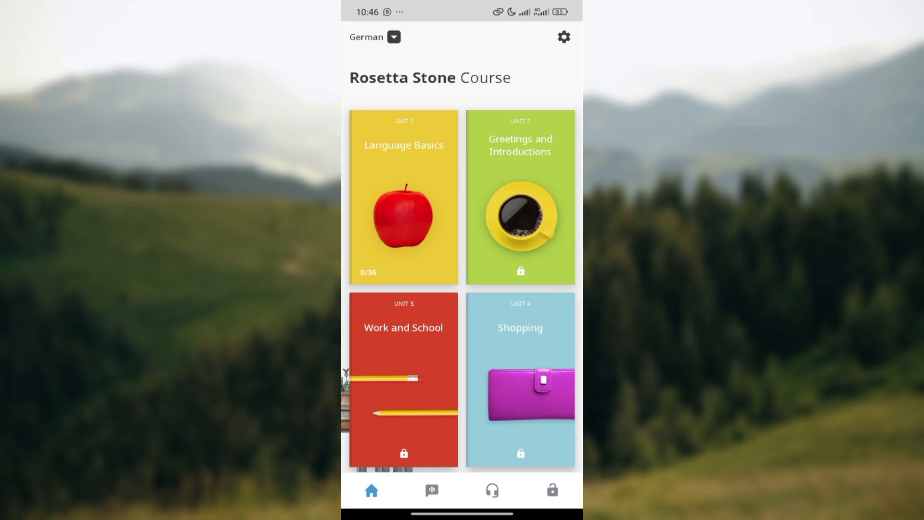
{"action": "scroll", "scroll_direction": "down", "scroll_amount": 3}
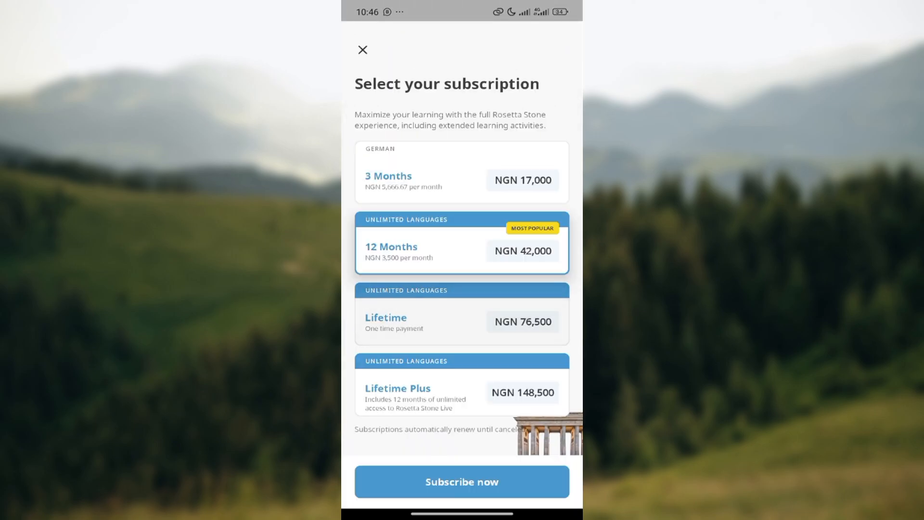
Step: Dismiss the subscription offer to return to the German course home
{"action": "left_click", "coordinate": [363, 49]}
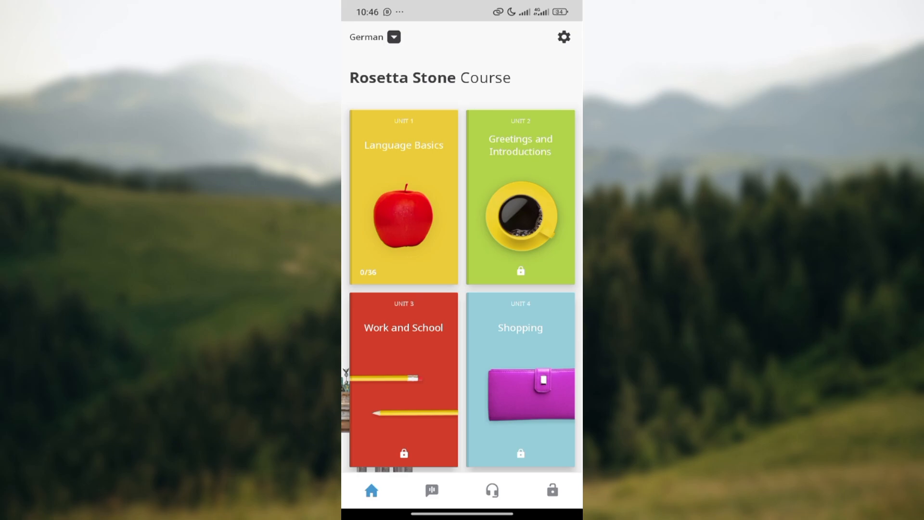
Step: Go to the app Settings and reveal the lower language, download, speech and about options
{"action": "left_click", "coordinate": [563, 37]}
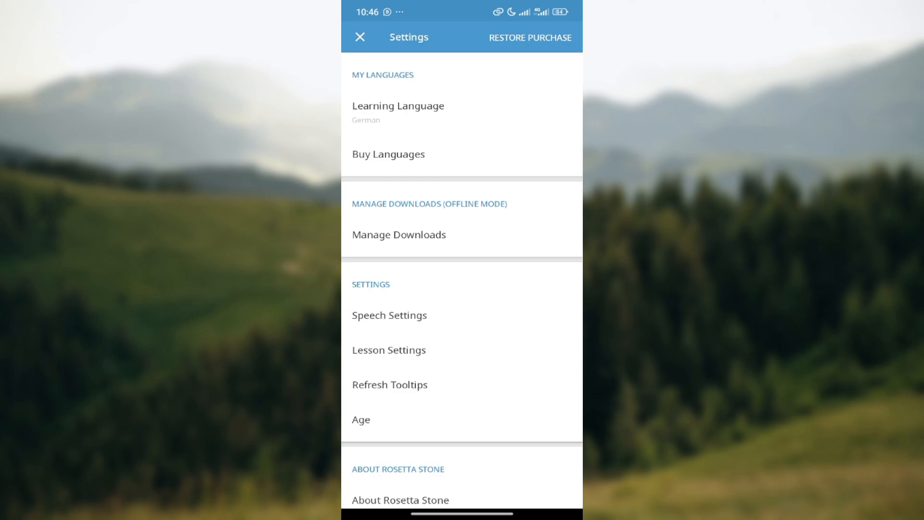
{"action": "scroll", "scroll_direction": "down", "scroll_amount": 3}
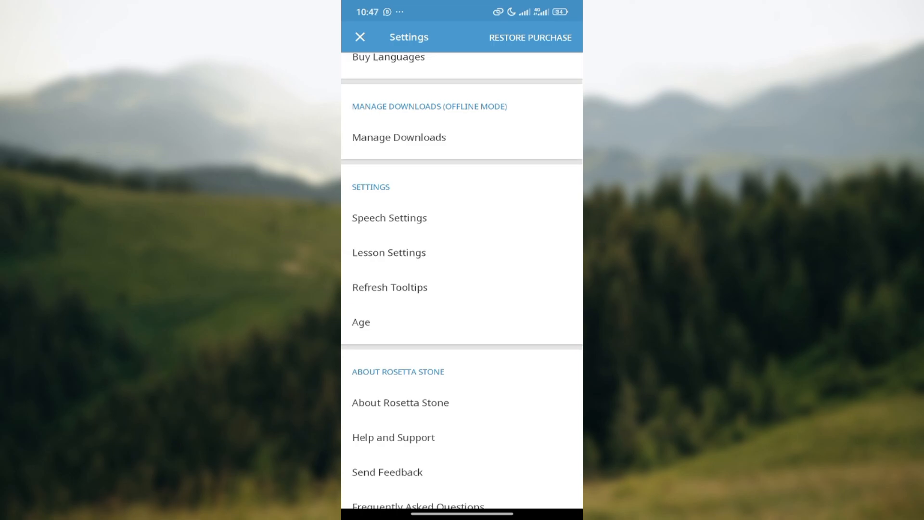
Step: Enter Speech Settings, return to the settings list, and enter Speech Settings again
{"action": "left_click", "coordinate": [388, 252]}
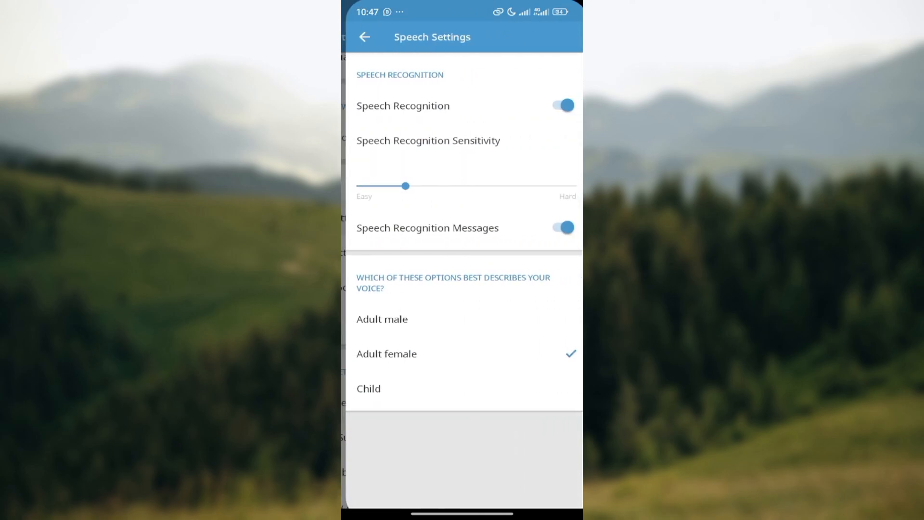
{"action": "left_click", "coordinate": [364, 36]}
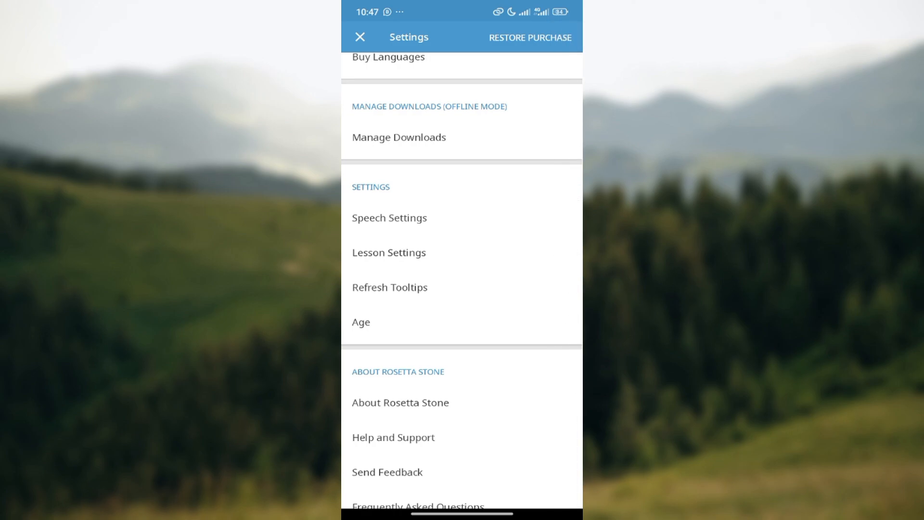
{"action": "left_click", "coordinate": [389, 218]}
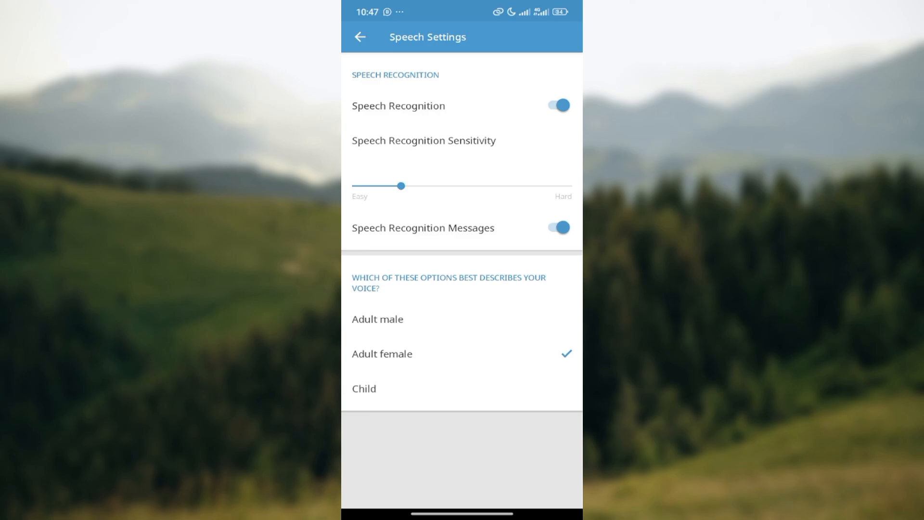
Step: Switch Speech Recognition off and back on, then return to the course home
{"action": "left_click", "coordinate": [557, 105]}
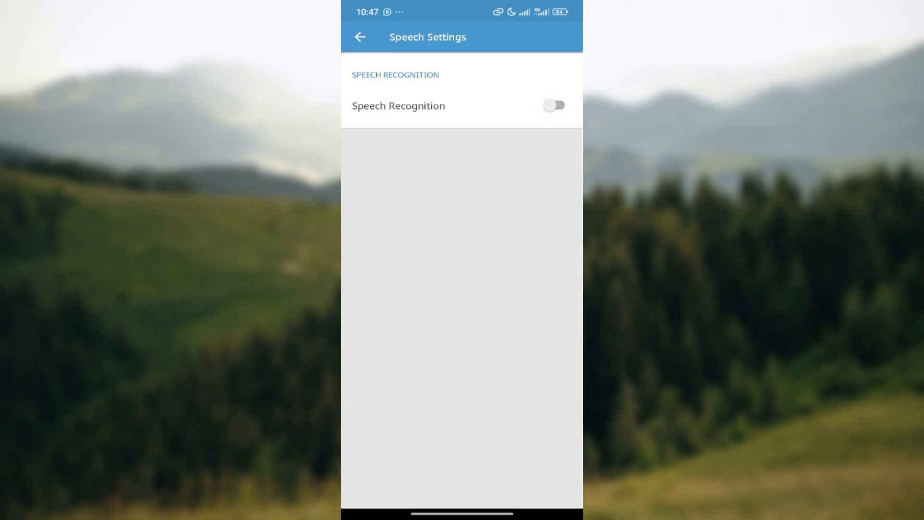
{"action": "left_click", "coordinate": [554, 105]}
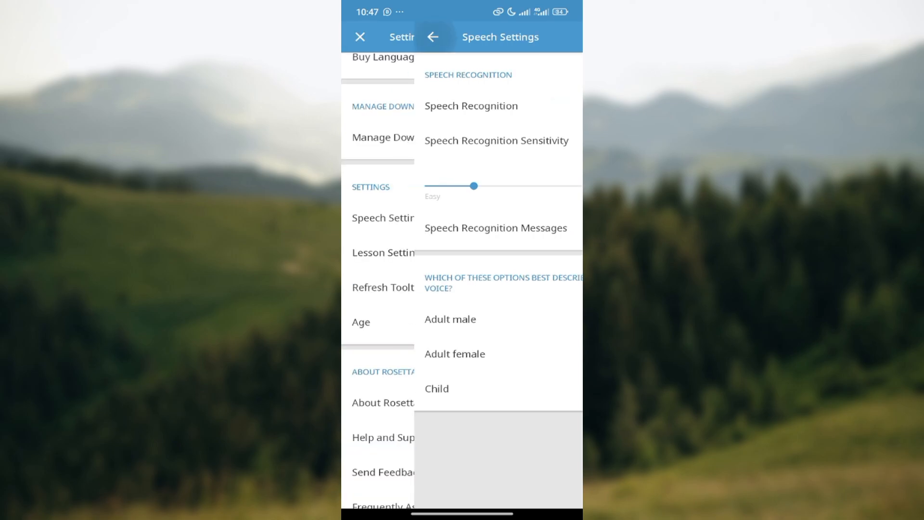
{"action": "left_click", "coordinate": [360, 36]}
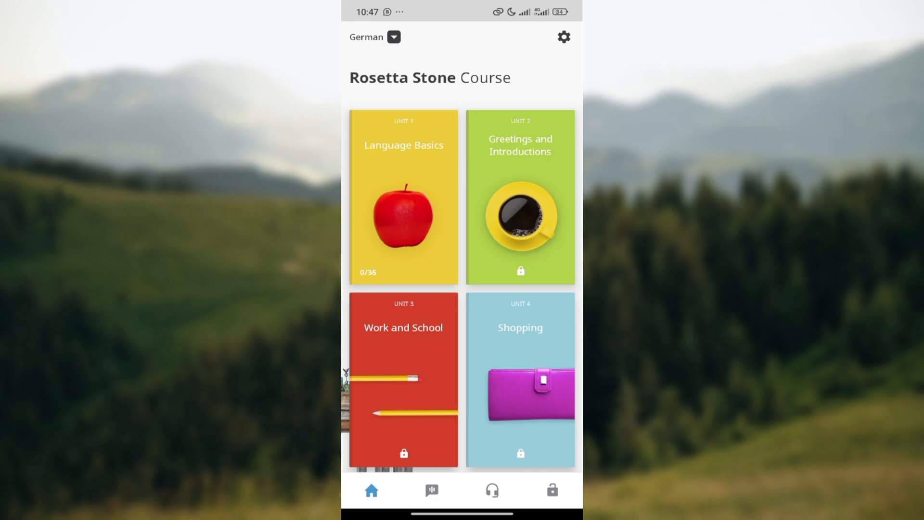
Step: Browse the unit list, visit Extended Learning, then go to the audio companion lessons
{"action": "scroll", "scroll_direction": "down", "scroll_amount": 3}
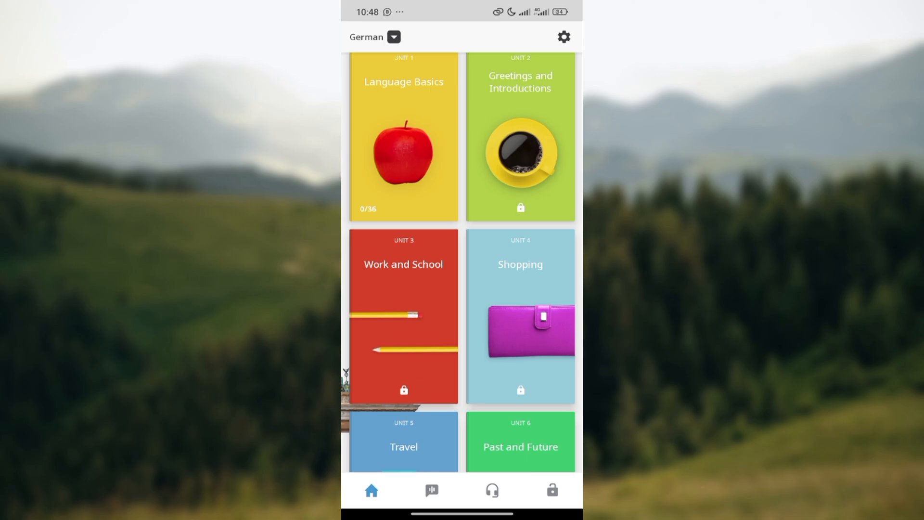
{"action": "scroll", "scroll_direction": "down", "scroll_amount": 3}
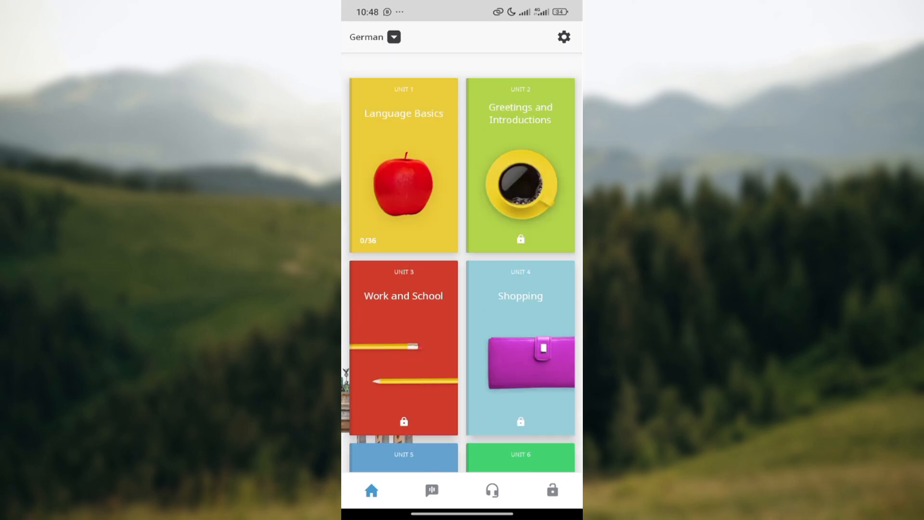
{"action": "scroll", "scroll_direction": "down", "scroll_amount": 3}
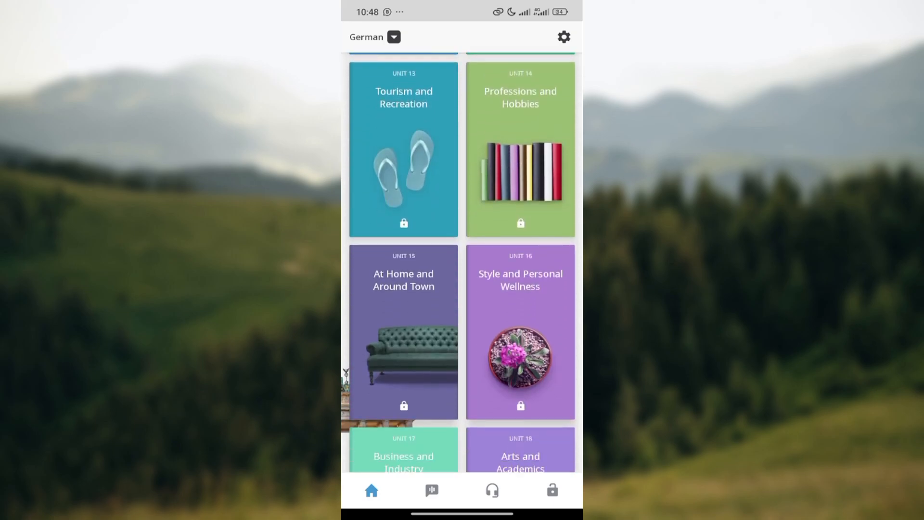
{"action": "left_click", "coordinate": [431, 490]}
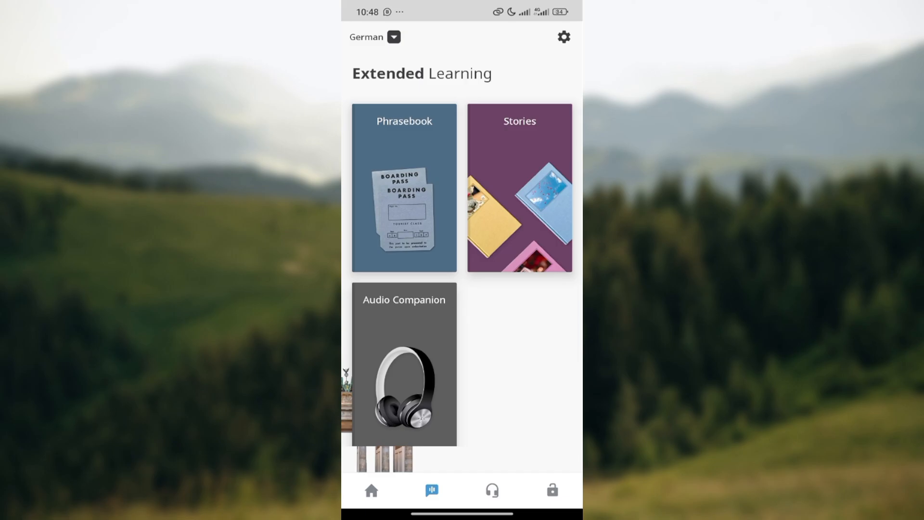
{"action": "left_click", "coordinate": [492, 490]}
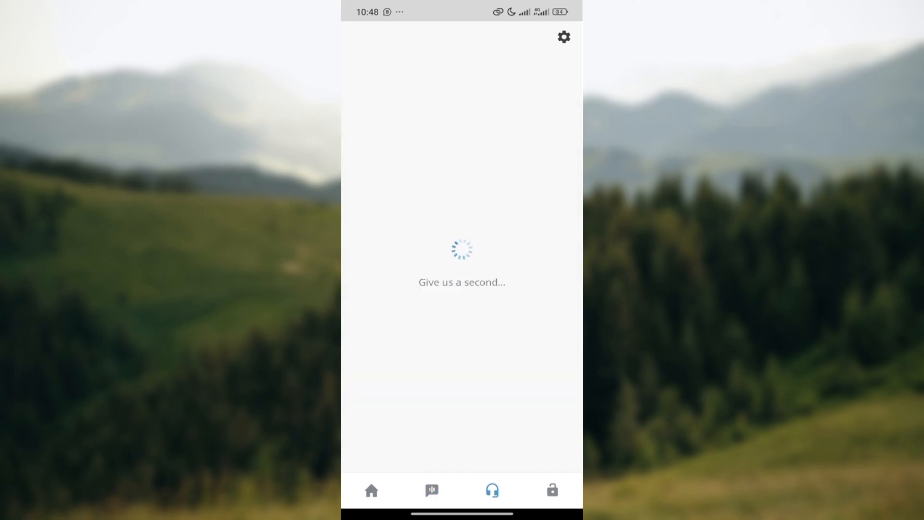